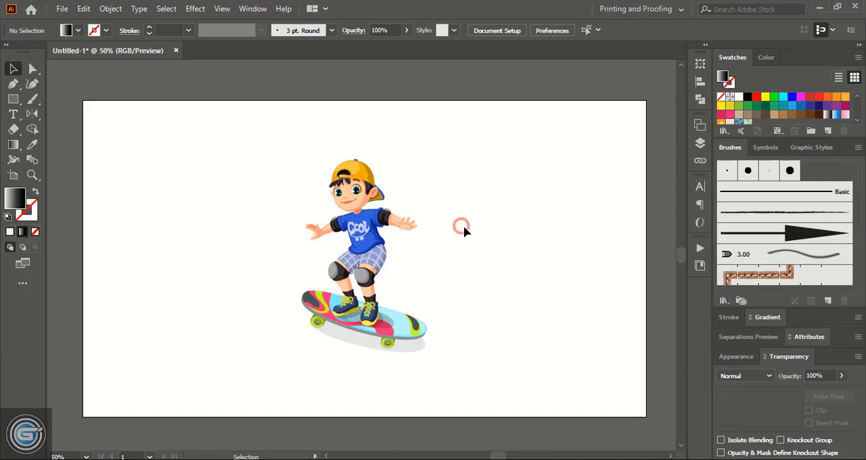
- Move the skateboarder group to the left and Alt-drag an identical copy to the right side
click(358, 244)
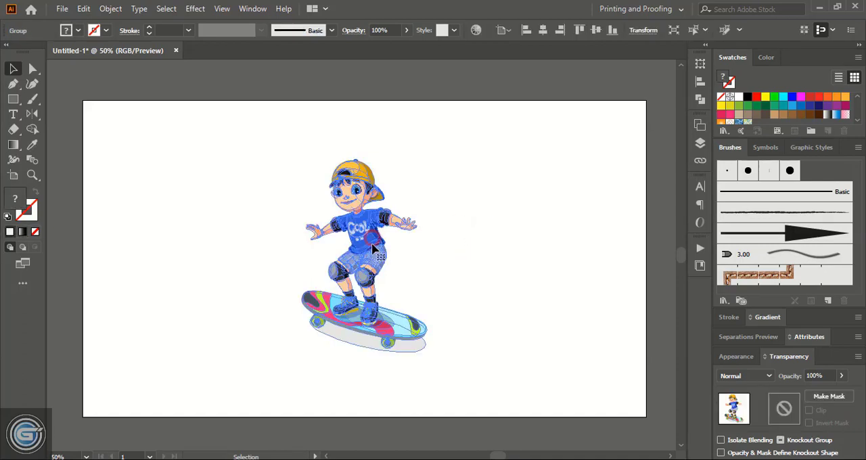
drag(363, 254, 191, 238)
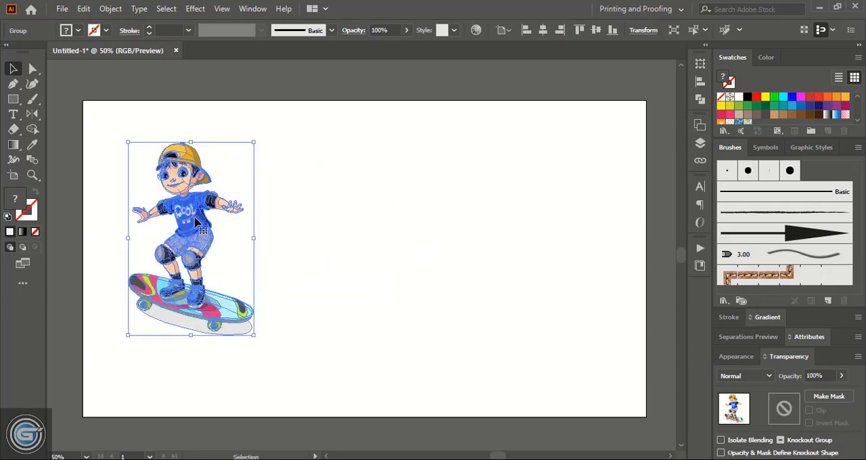
drag(196, 238, 471, 238)
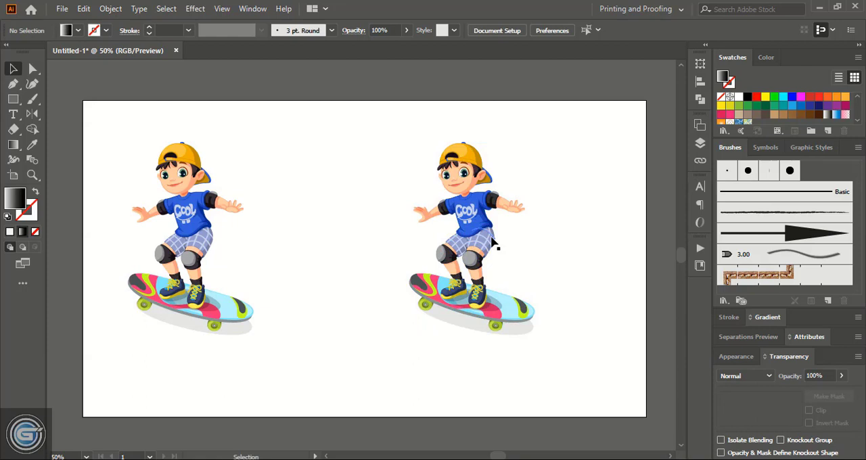
mouse_move(488, 368)
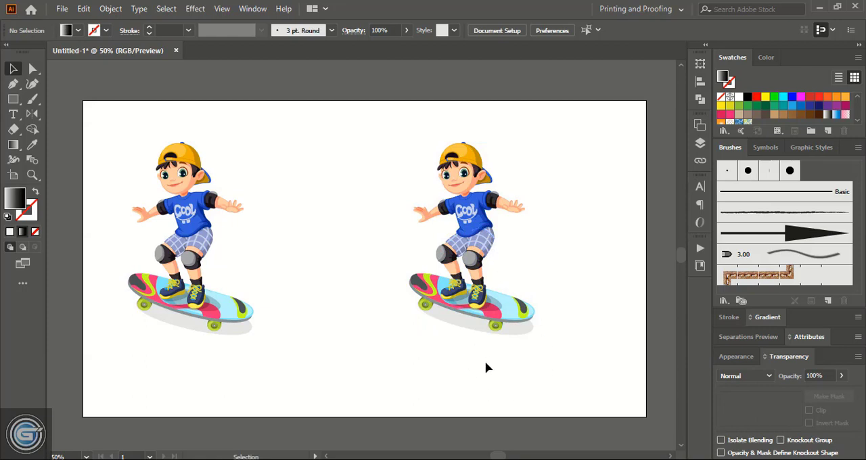
mouse_move(386, 249)
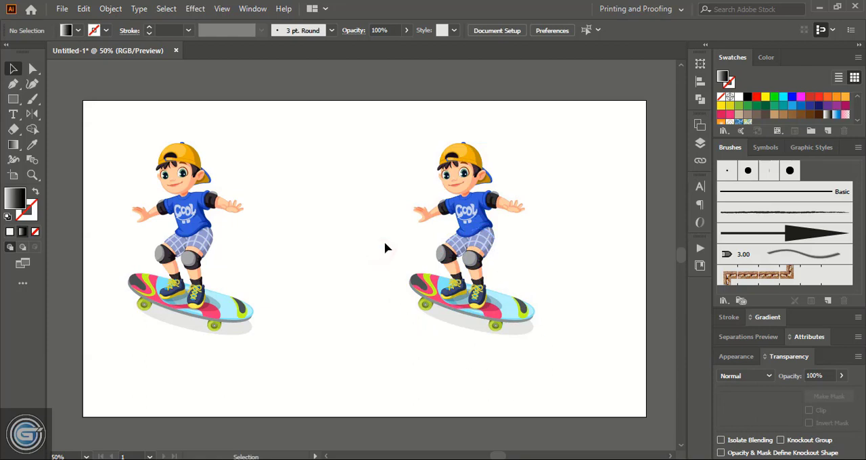
- Select the right skateboarder and bring up the Reflect tool's settings with a horizontal axis
click(471, 237)
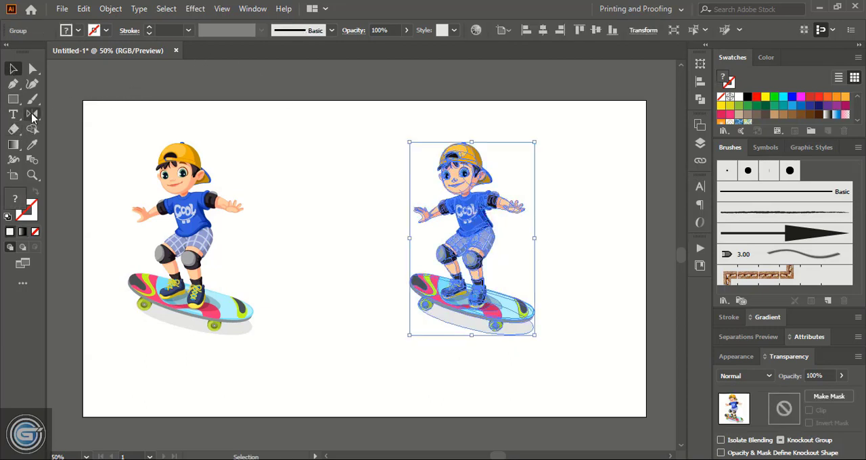
click(33, 114)
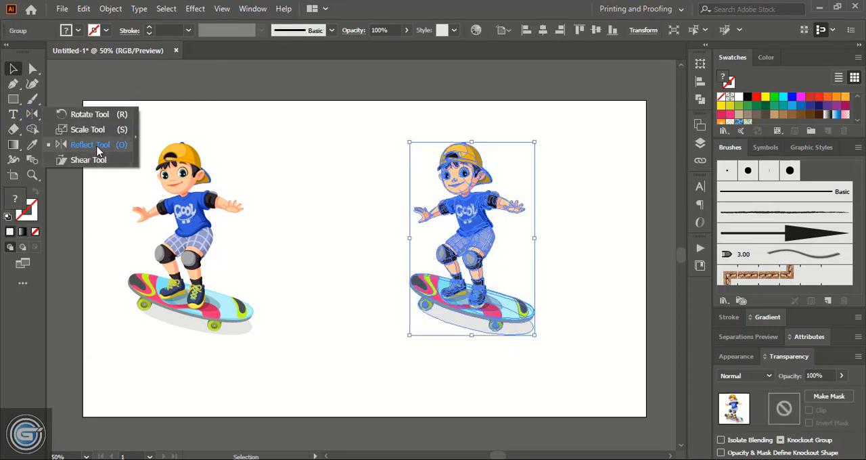
click(89, 143)
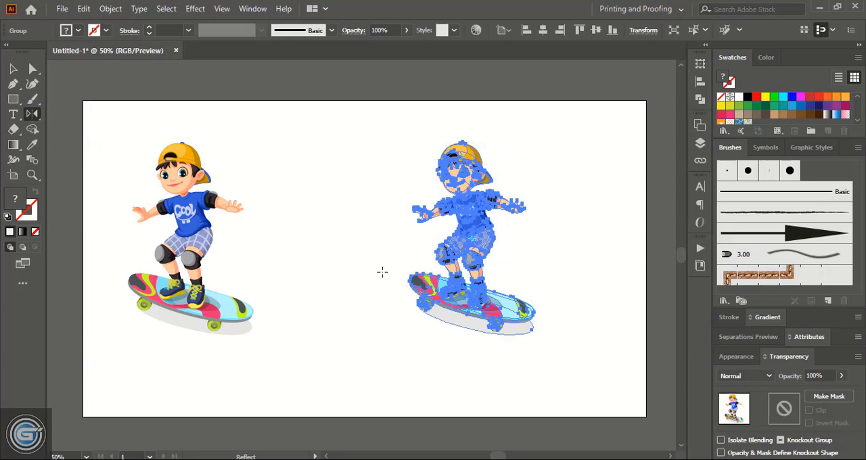
key(alt)
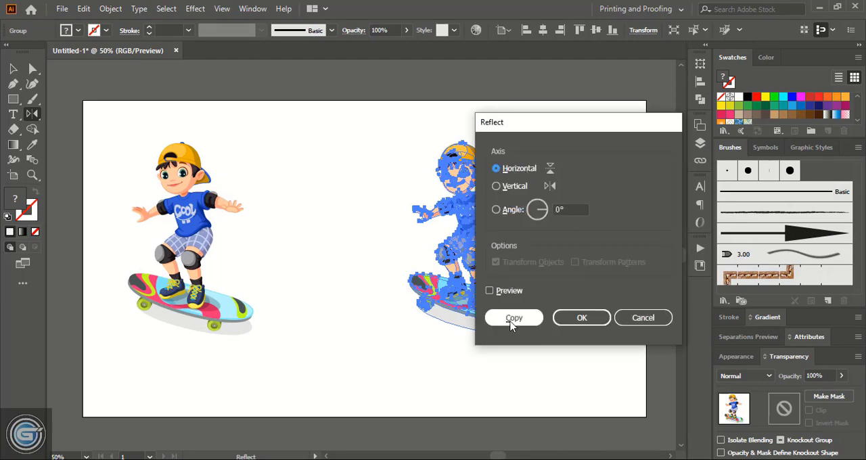
- Create an upside-down mirrored copy of the right skateboarder via Copy in the Reflect dialog
click(515, 317)
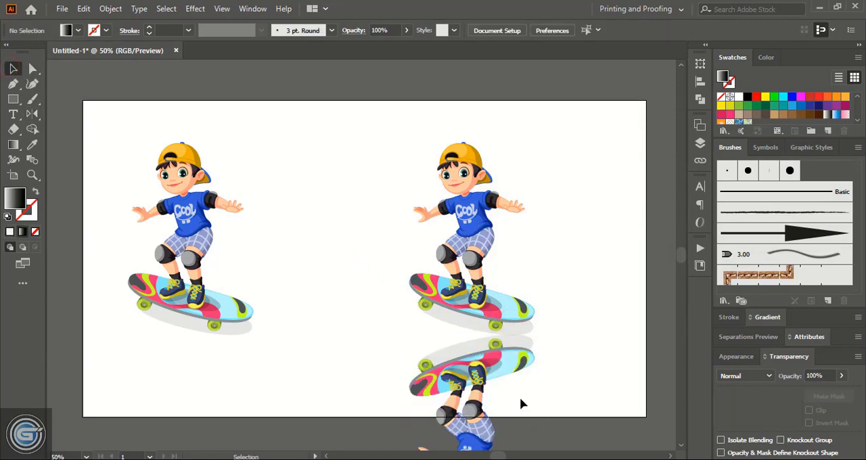
mouse_move(485, 372)
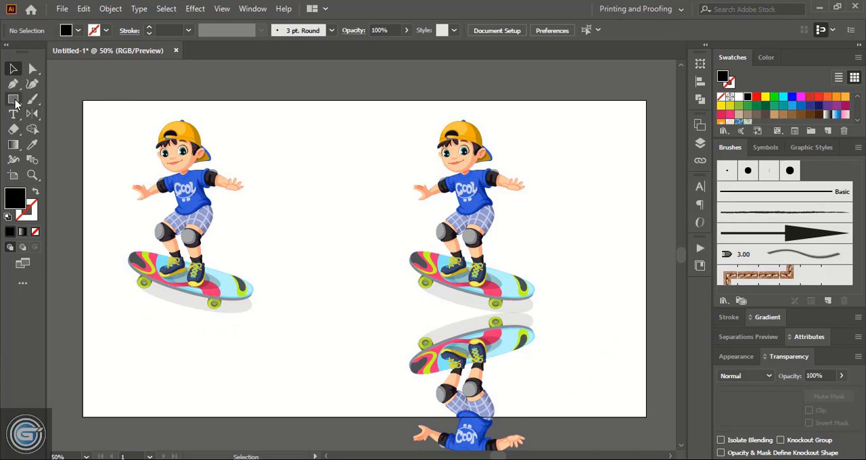
- Draw a black rectangle over the upper part of the reflected skateboarder
click(13, 99)
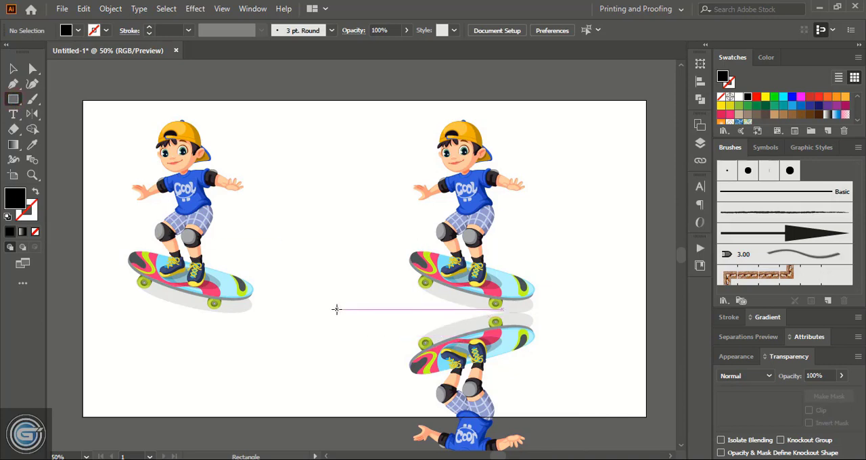
drag(337, 310, 545, 379)
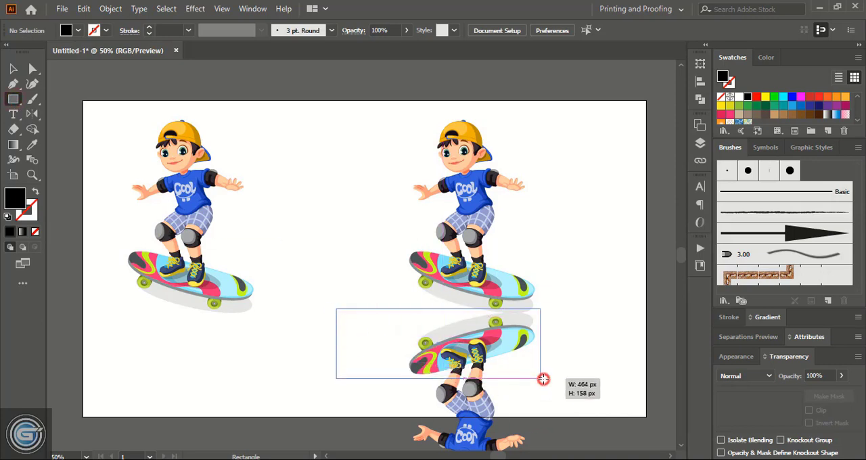
drag(544, 379, 593, 404)
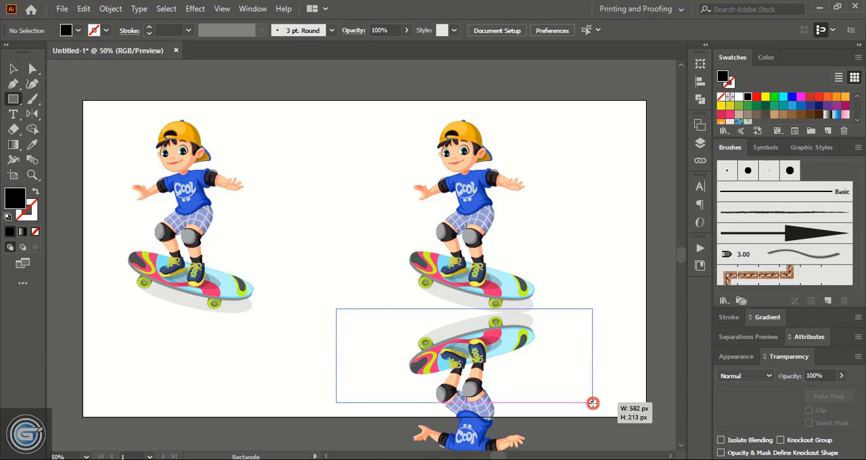
drag(593, 403, 598, 401)
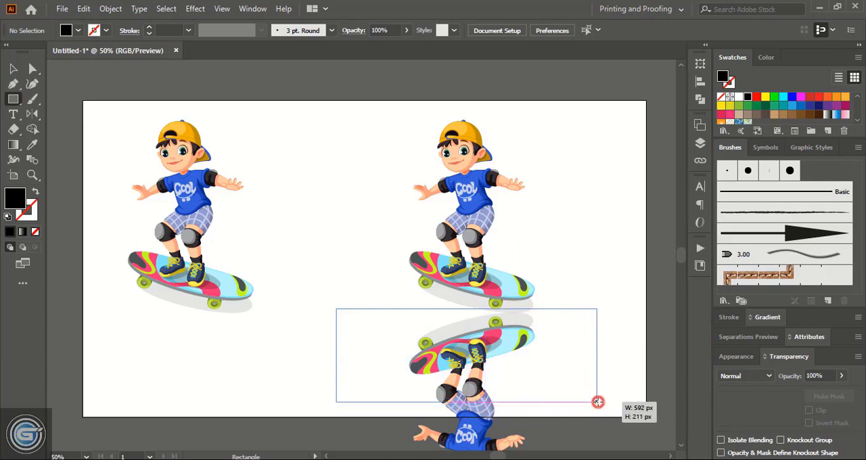
drag(599, 402, 604, 405)
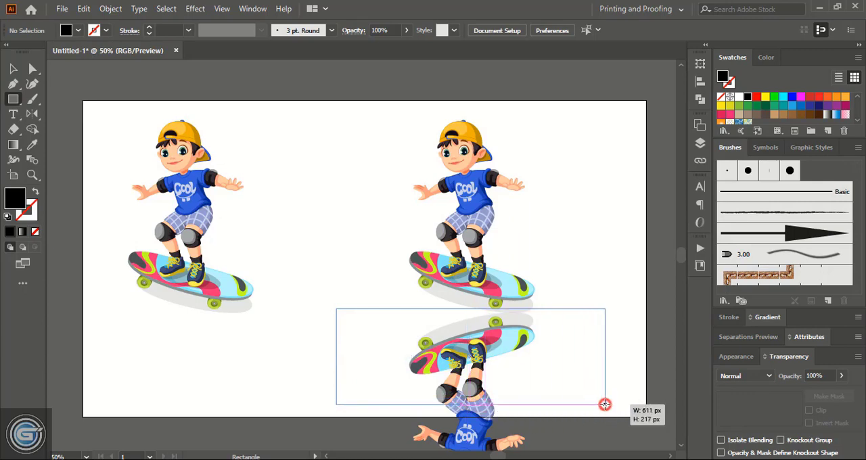
drag(336, 311, 604, 403)
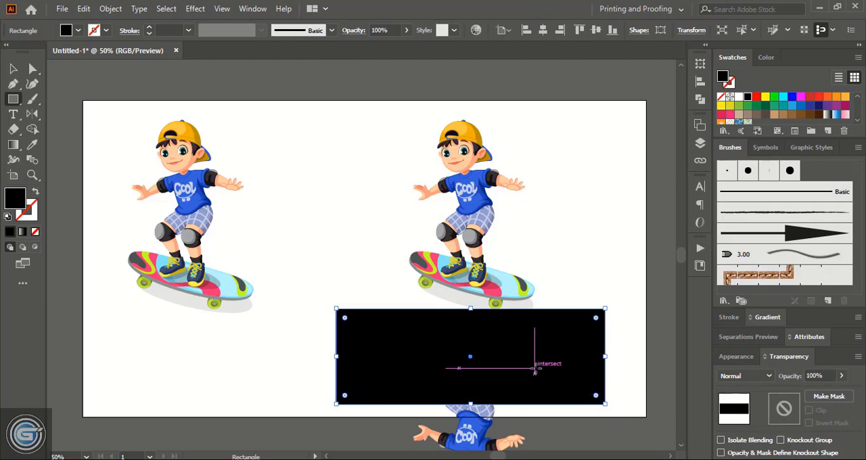
mouse_move(520, 385)
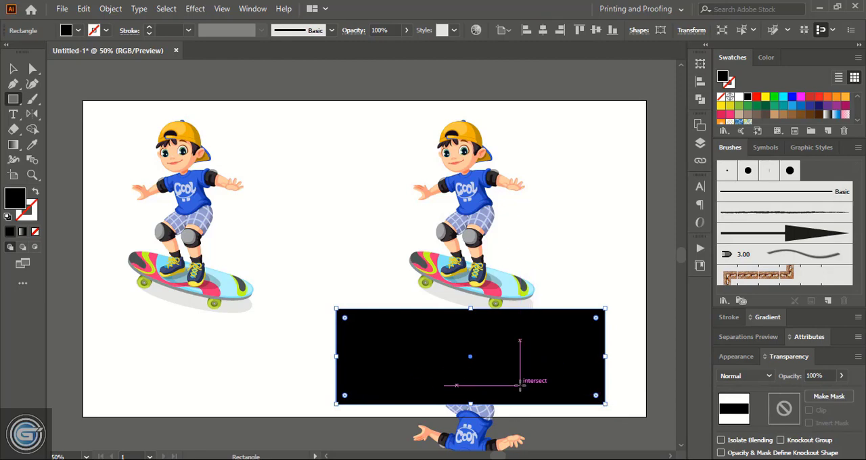
- Fill the rectangle with a white-to-black gradient running vertically down to its bottom edge
click(769, 277)
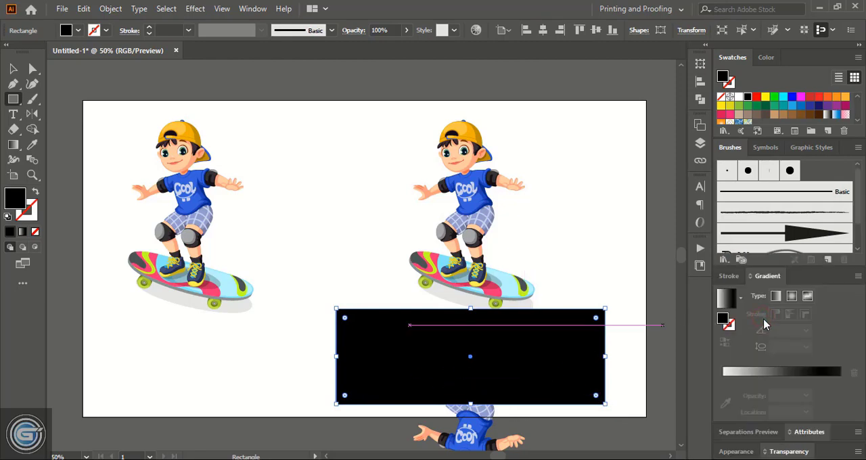
click(736, 298)
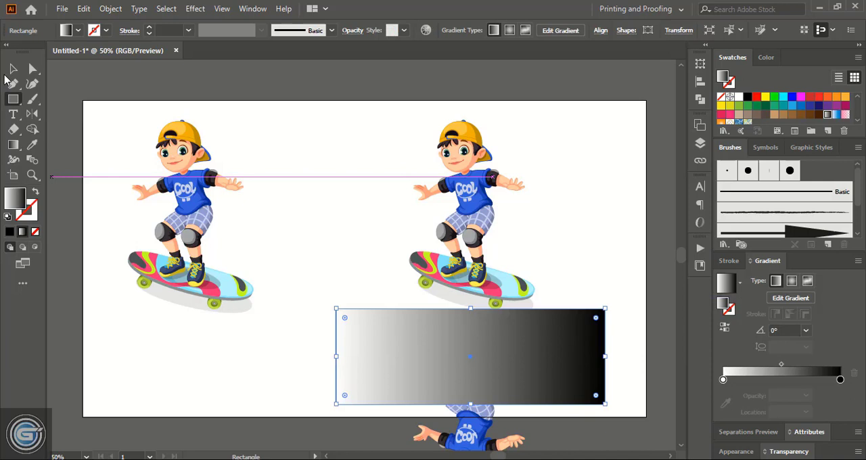
click(13, 145)
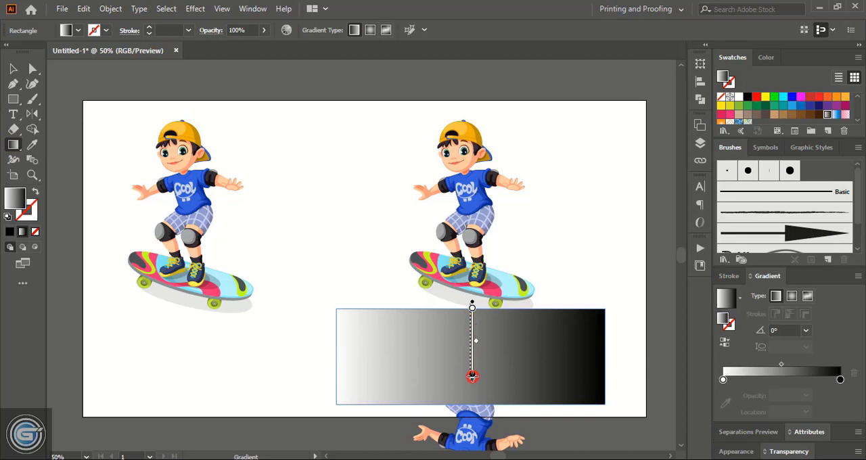
drag(472, 378, 473, 404)
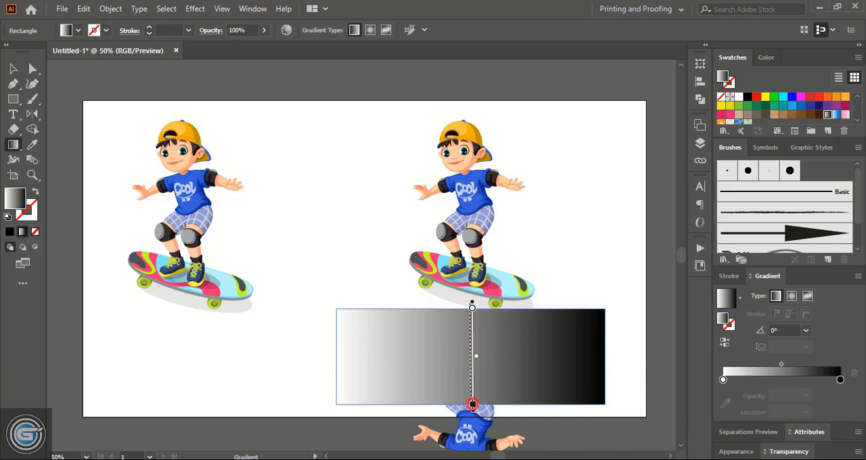
drag(471, 307, 471, 406)
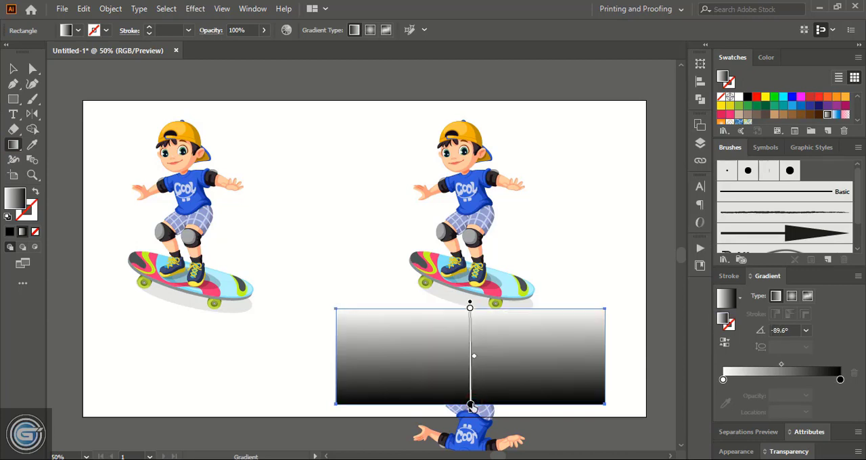
- Move the rectangle's black gradient stop to about 68% so the fade to black is shorter
click(12, 68)
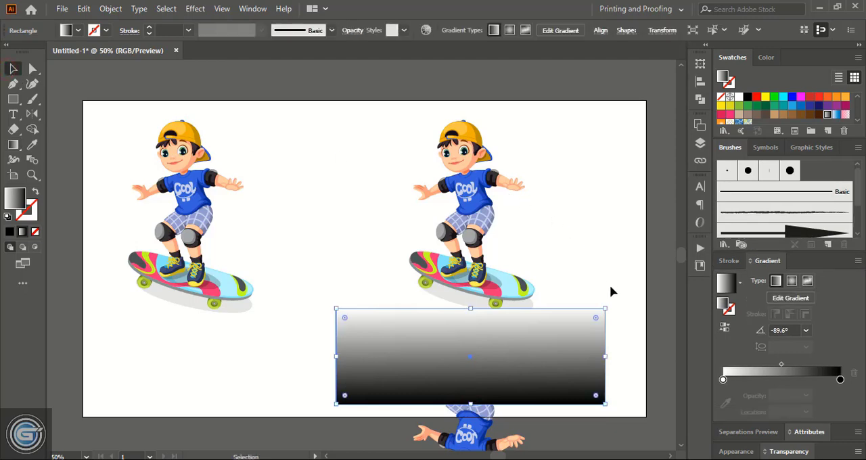
mouse_move(831, 387)
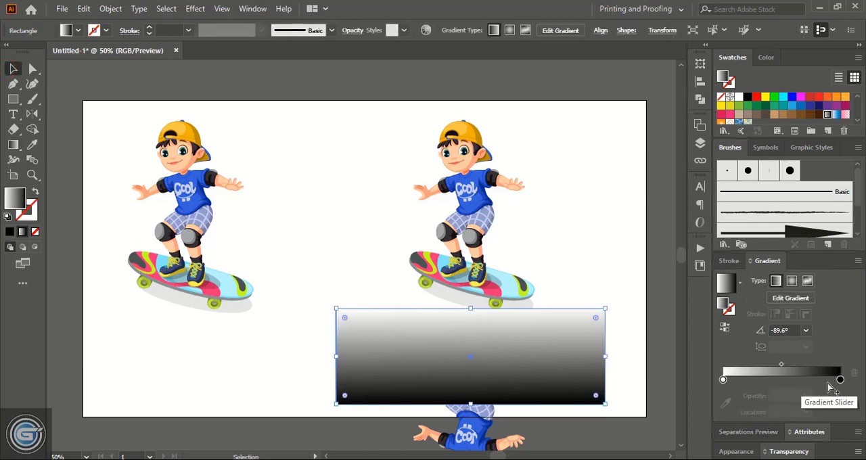
click(840, 379)
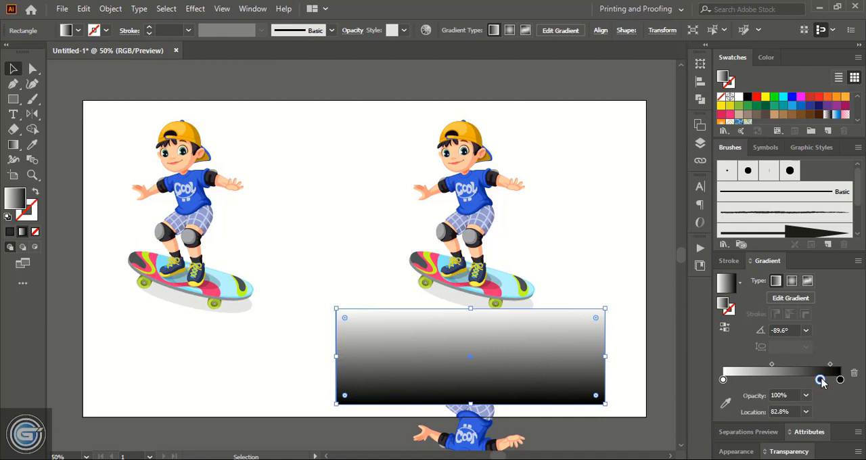
drag(839, 380, 801, 380)
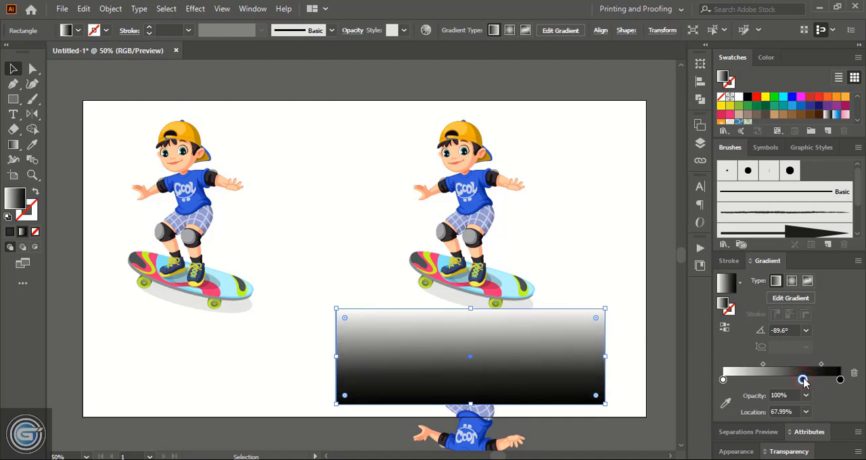
drag(802, 379, 799, 379)
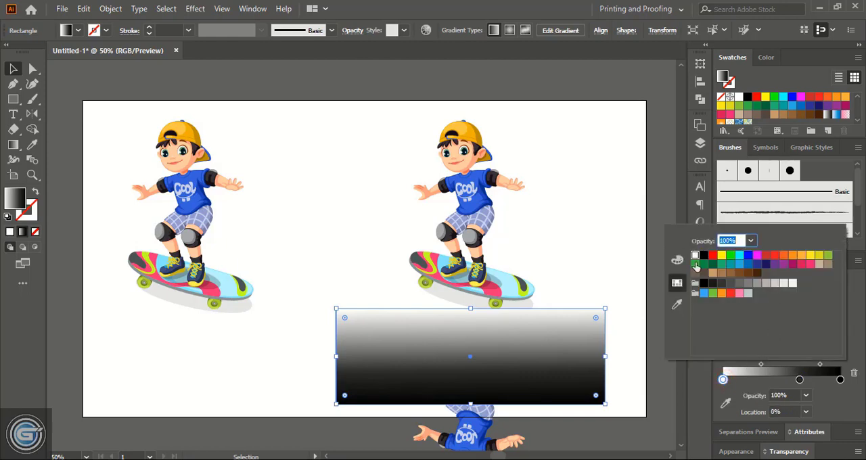
mouse_move(777, 282)
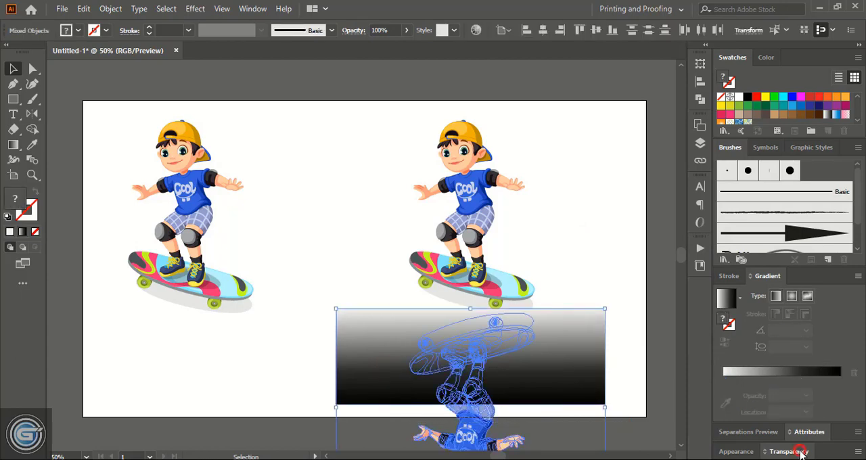
- Make an opacity mask from the gradient rectangle over the flipped skater, then deselect
click(790, 452)
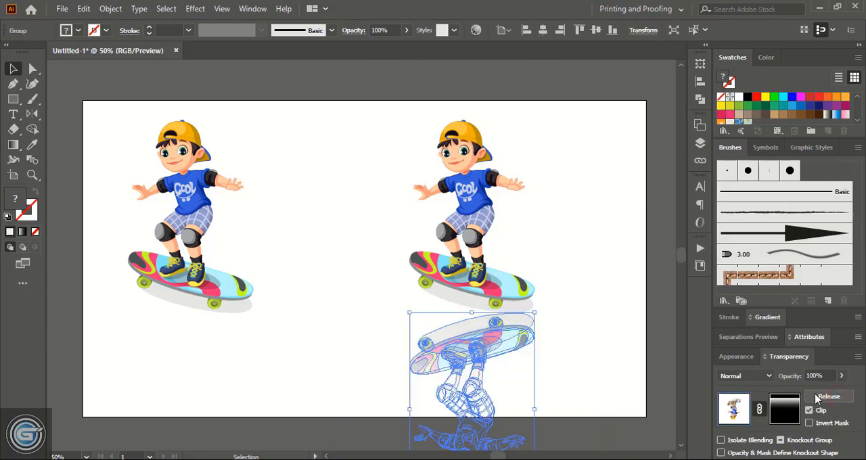
click(828, 397)
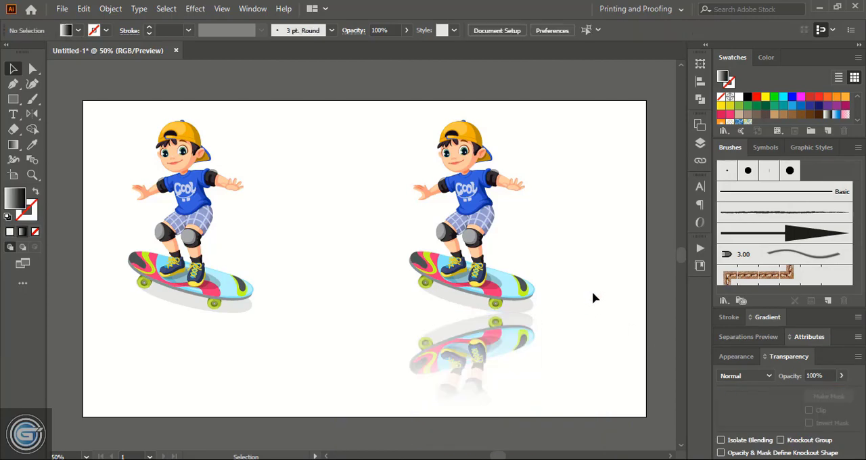
mouse_move(471, 376)
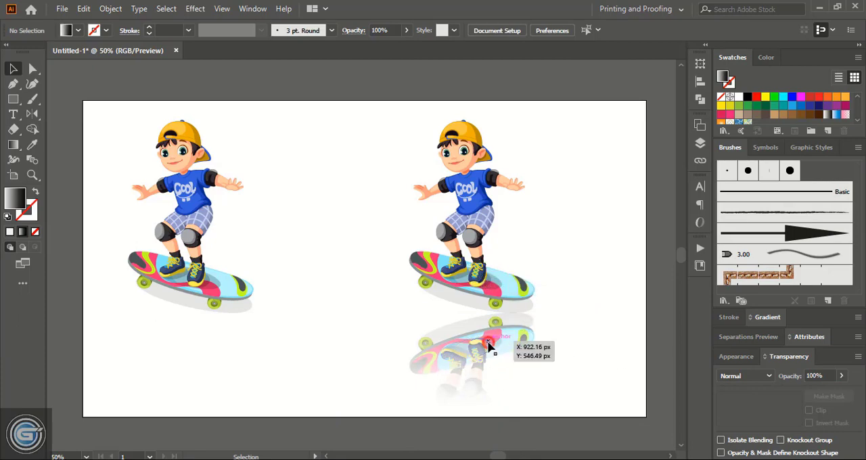
click(487, 345)
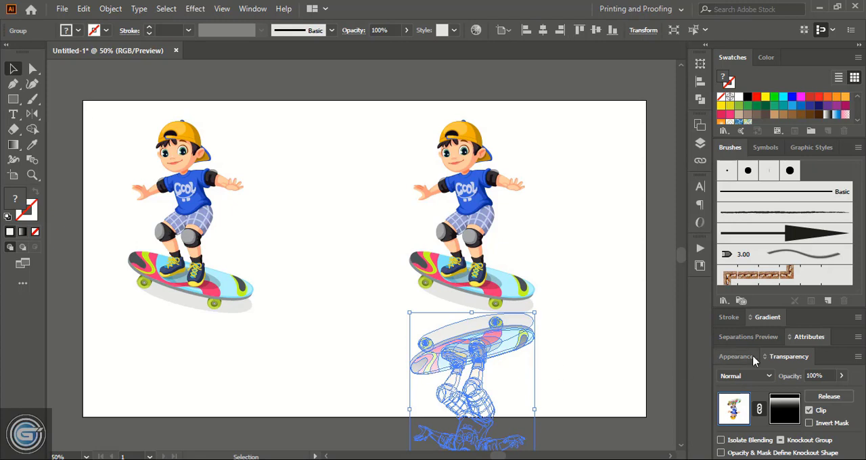
click(842, 376)
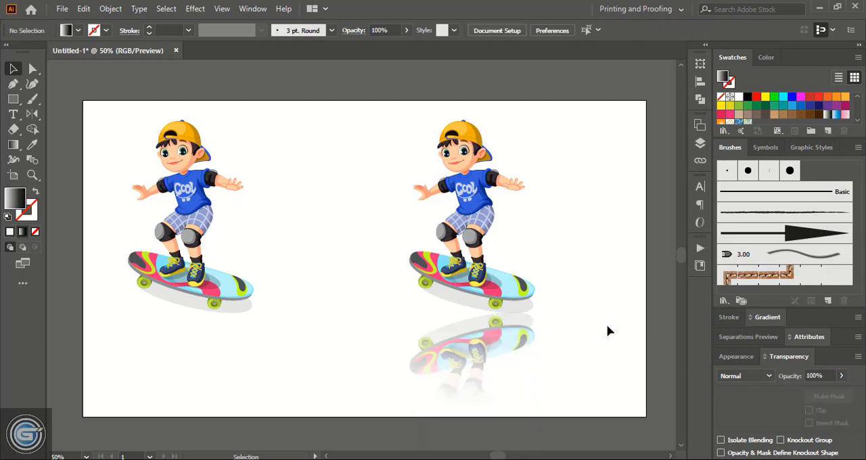
mouse_move(3, 133)
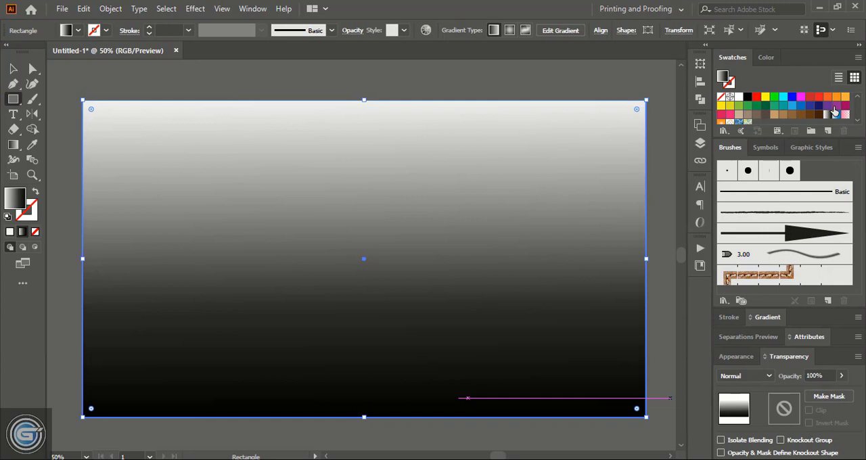
- Fill the artboard-sized rectangle with a blue gradient and send it behind both skaters
click(835, 114)
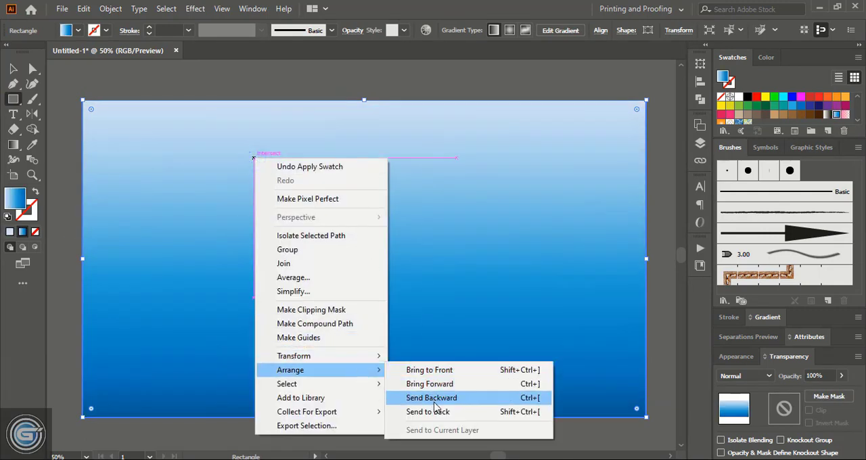
click(431, 398)
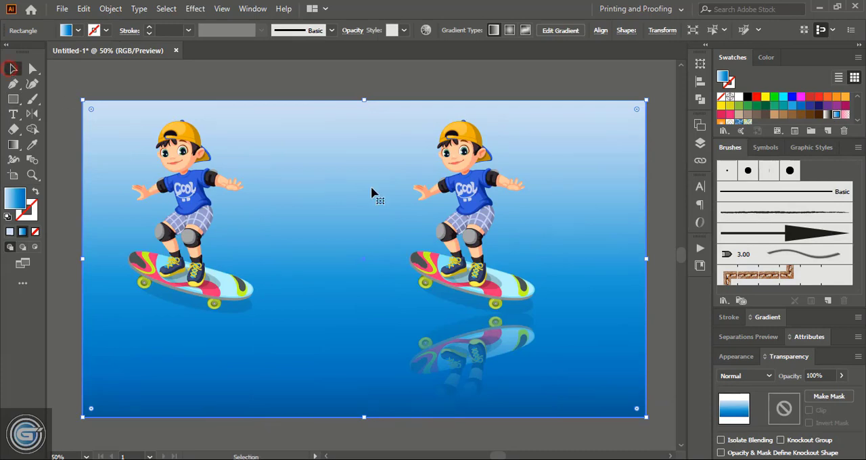
click(471, 427)
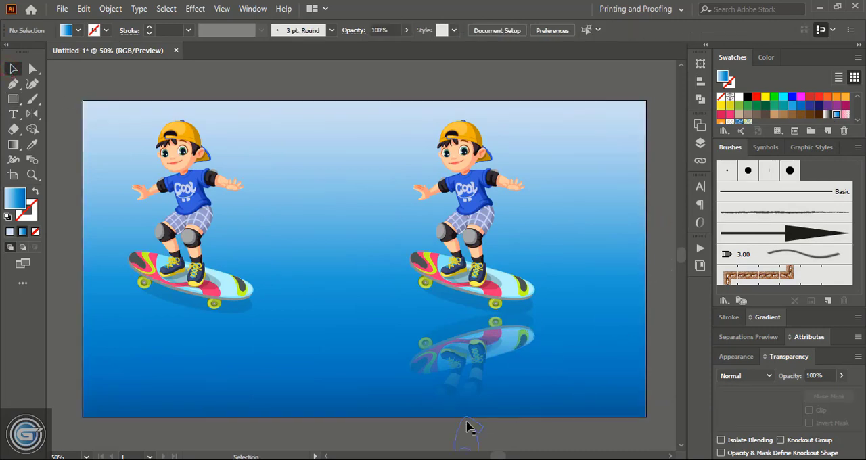
mouse_move(536, 432)
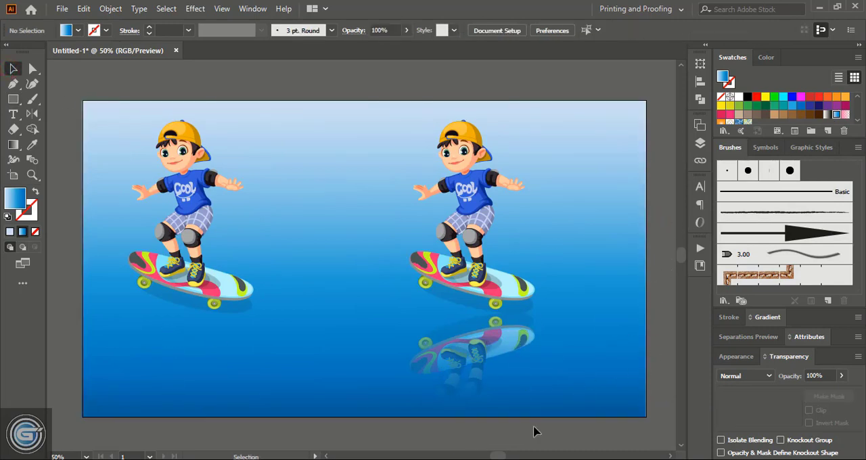